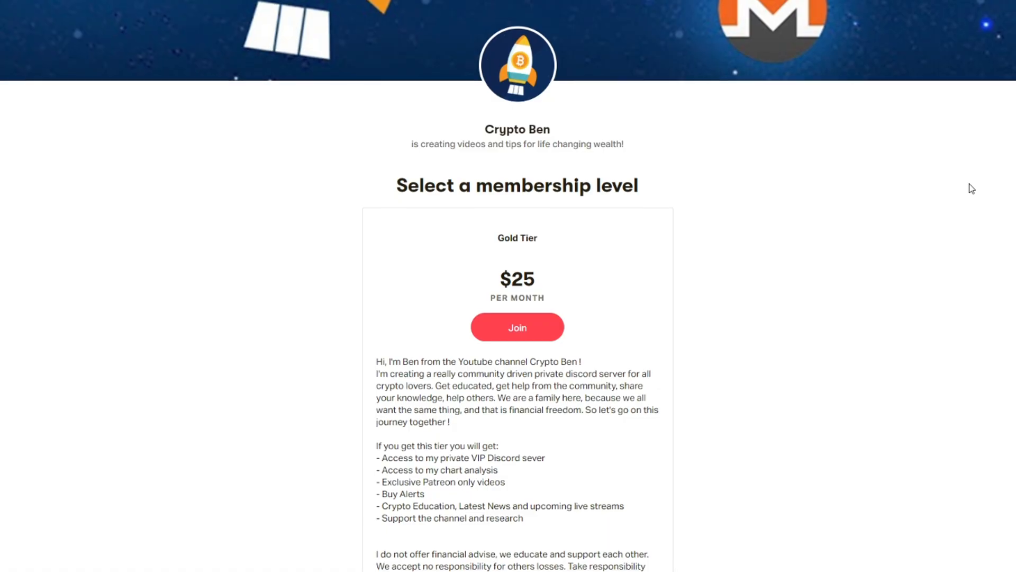
Switch the Zilliqa to USD chart on CoinMarketCap to the 7-day range.
{"action": "scroll", "scroll_direction": "down", "scroll_amount": 3}
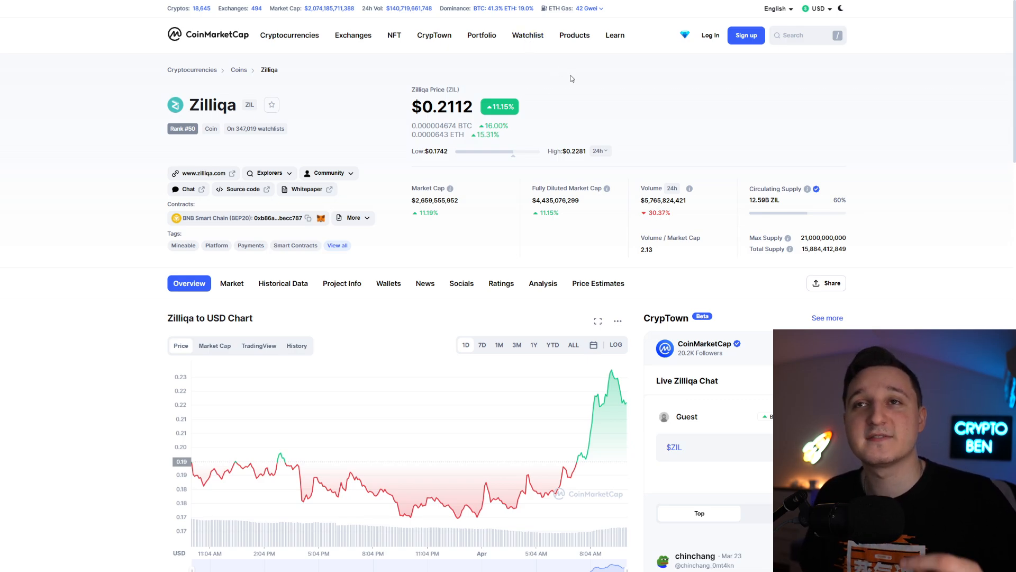
{"action": "mouse_move", "coordinate": [549, 110]}
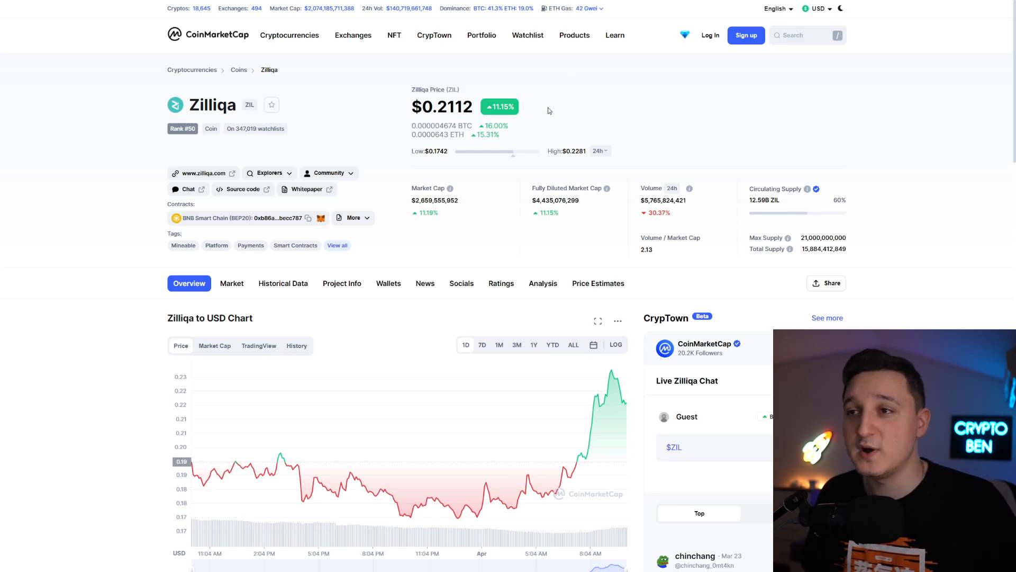
{"action": "left_click", "coordinate": [482, 344]}
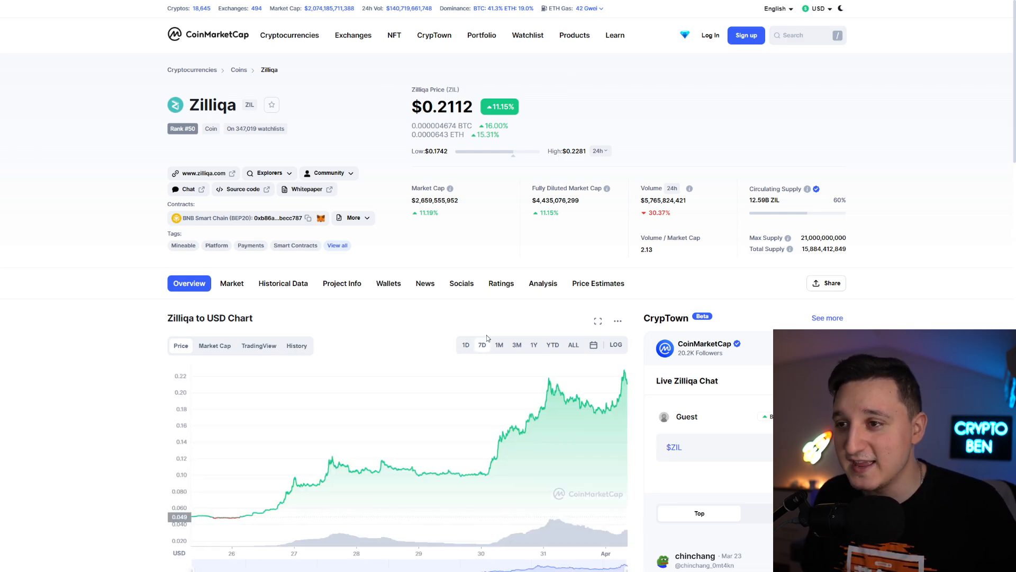
{"action": "mouse_move", "coordinate": [373, 472]}
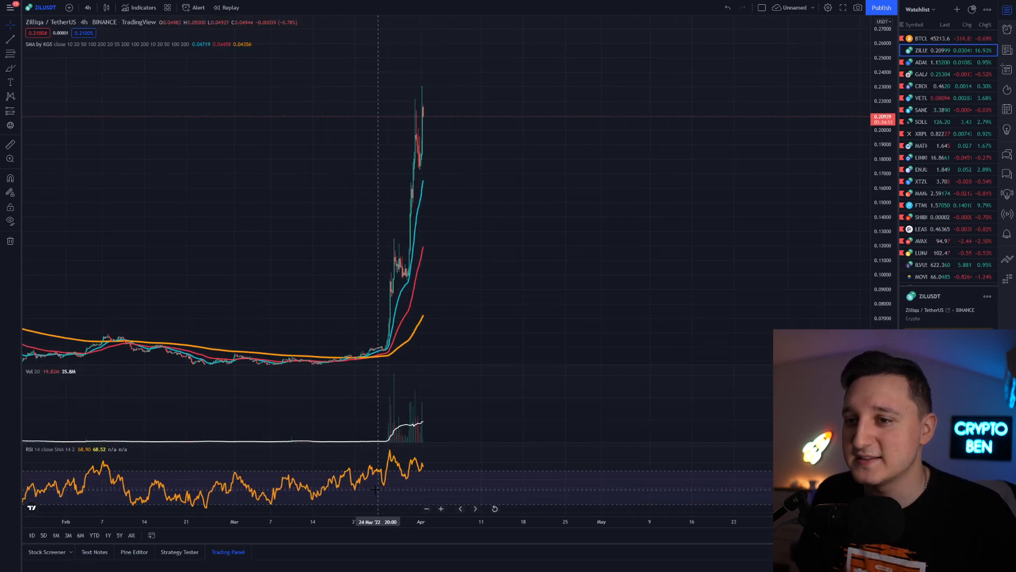
{"action": "mouse_move", "coordinate": [416, 465]}
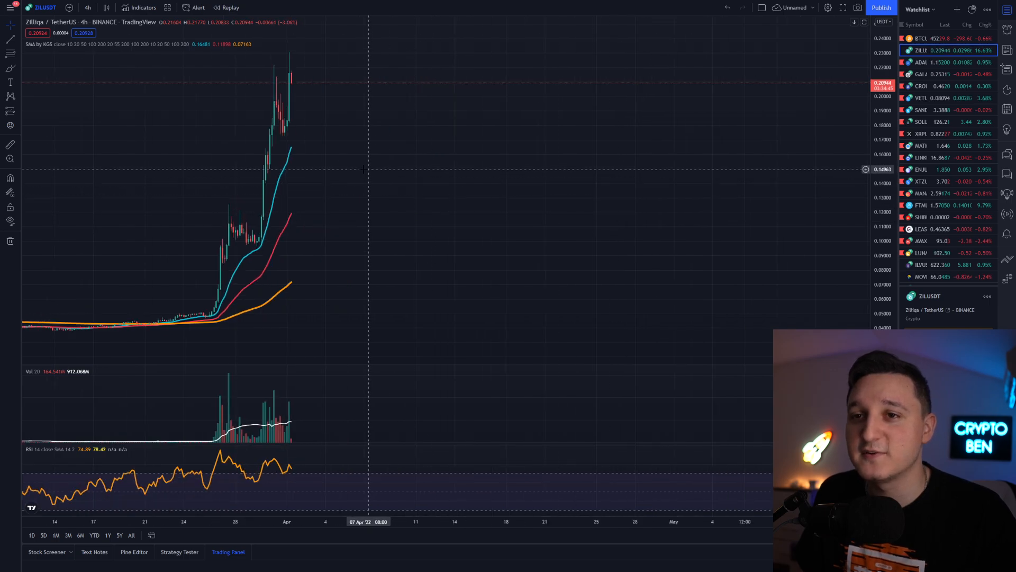
{"action": "mouse_move", "coordinate": [354, 177]}
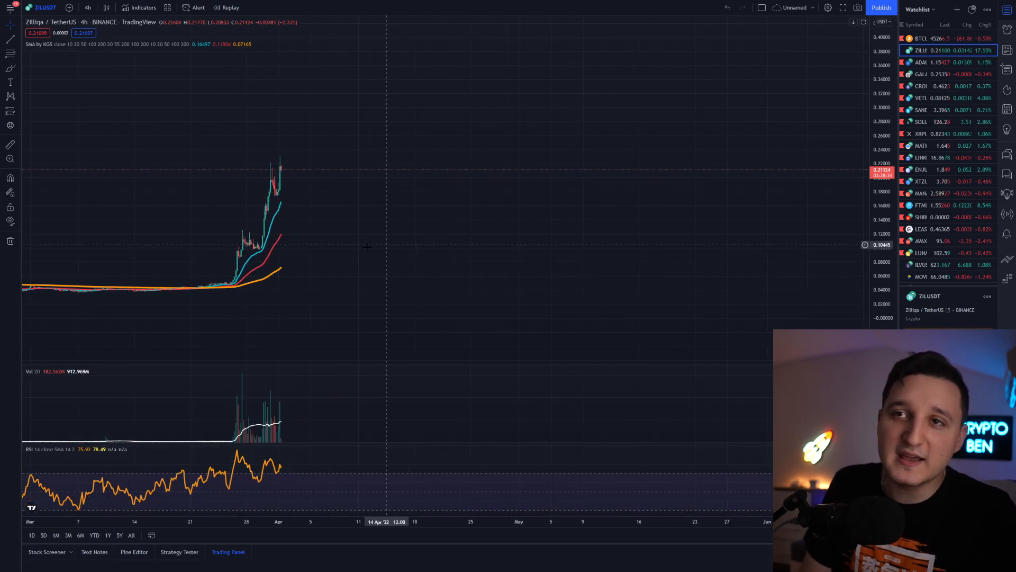
Rescale the ZILUSDT 4-hour chart so the late-March rally fills the view.
{"action": "left_click_drag", "start_coordinate": [366, 250], "coordinate": [507, 277]}
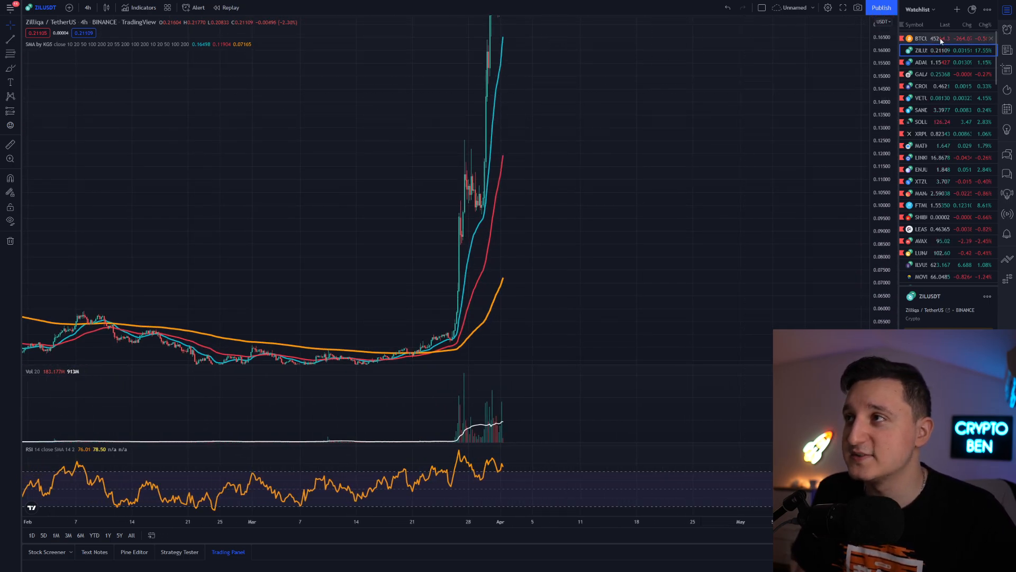
{"action": "left_click", "coordinate": [919, 39]}
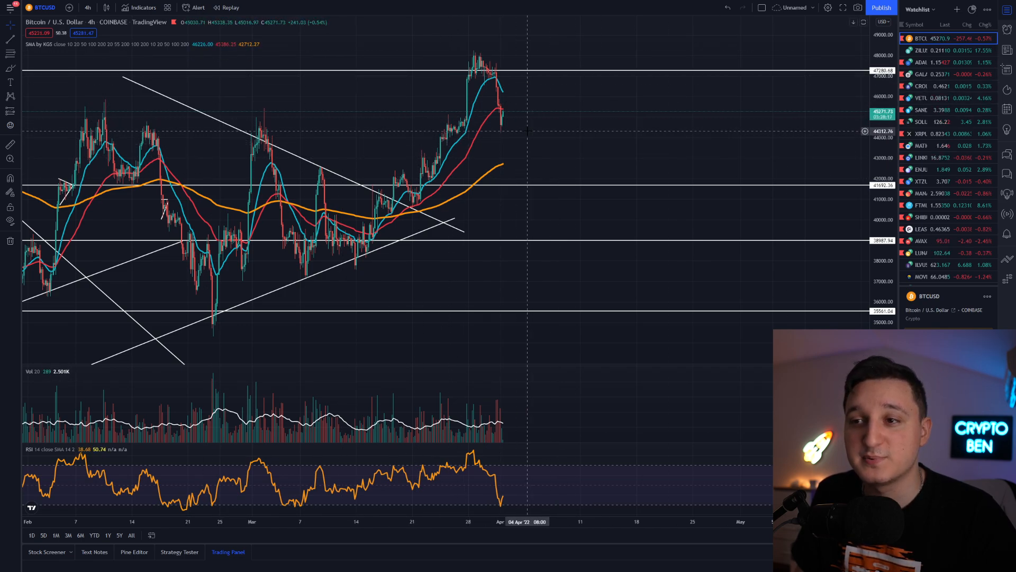
{"action": "mouse_move", "coordinate": [255, 492]}
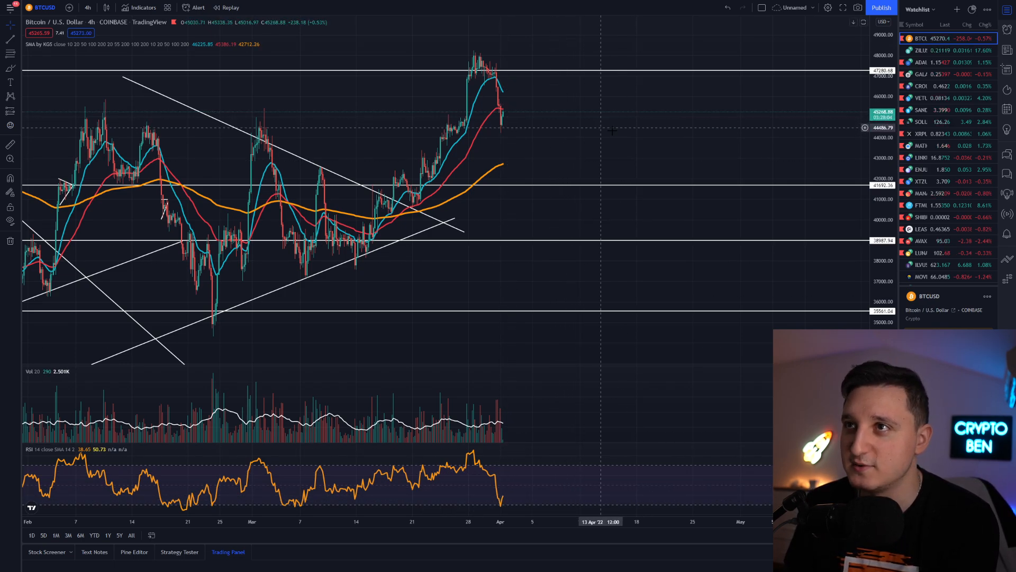
{"action": "left_click", "coordinate": [919, 51]}
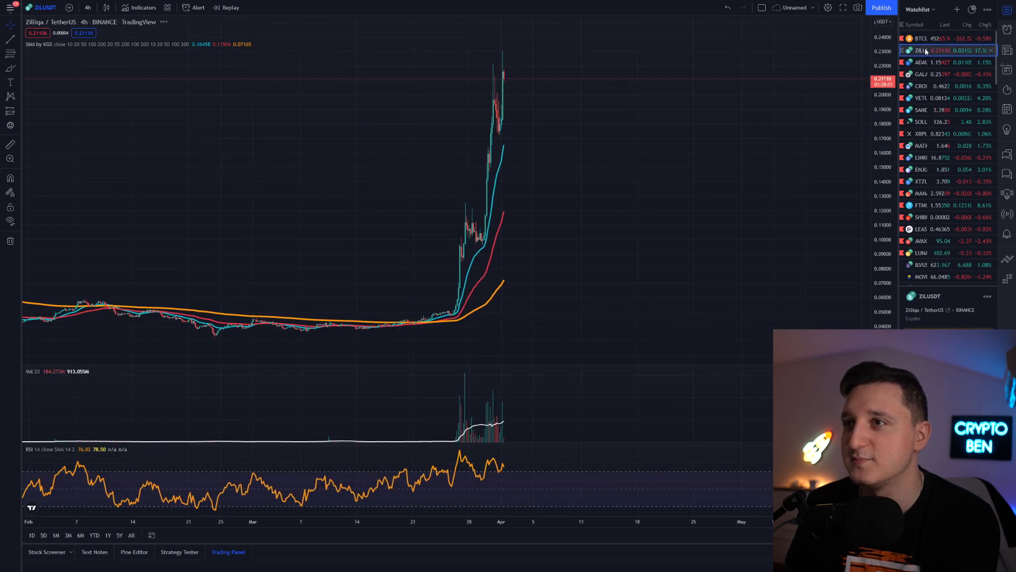
{"action": "scroll", "scroll_direction": "down", "scroll_amount": 3}
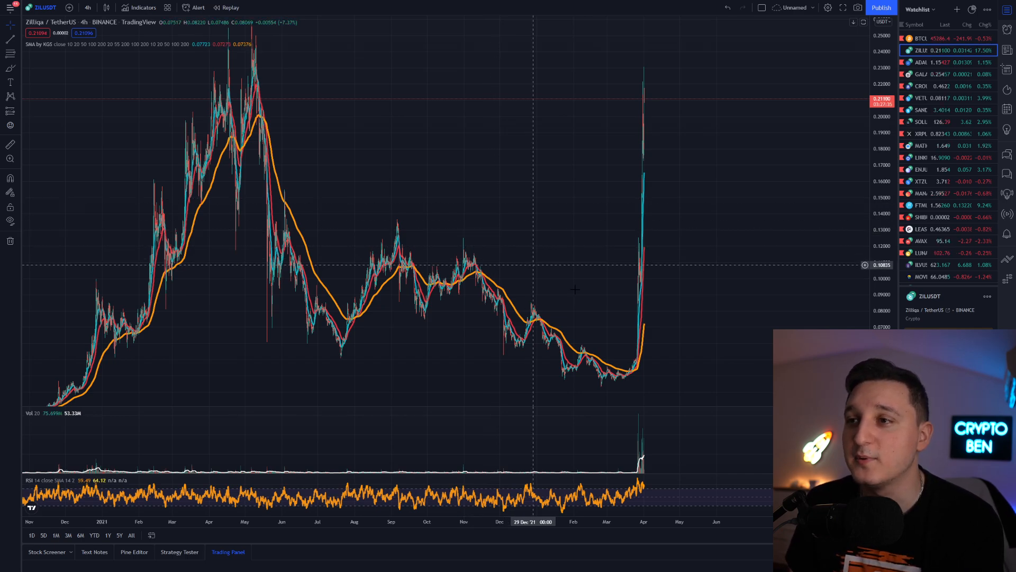
{"action": "mouse_move", "coordinate": [679, 68]}
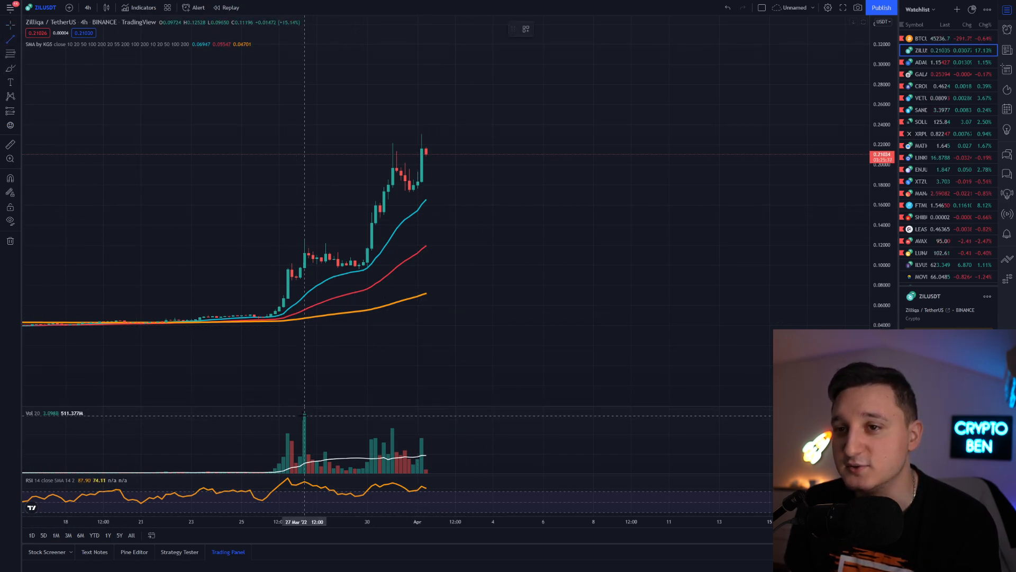
Drag across the last week of ZILUSDT 4h candles to inspect the breakout.
{"action": "left_click_drag", "start_coordinate": [299, 411], "coordinate": [576, 473]}
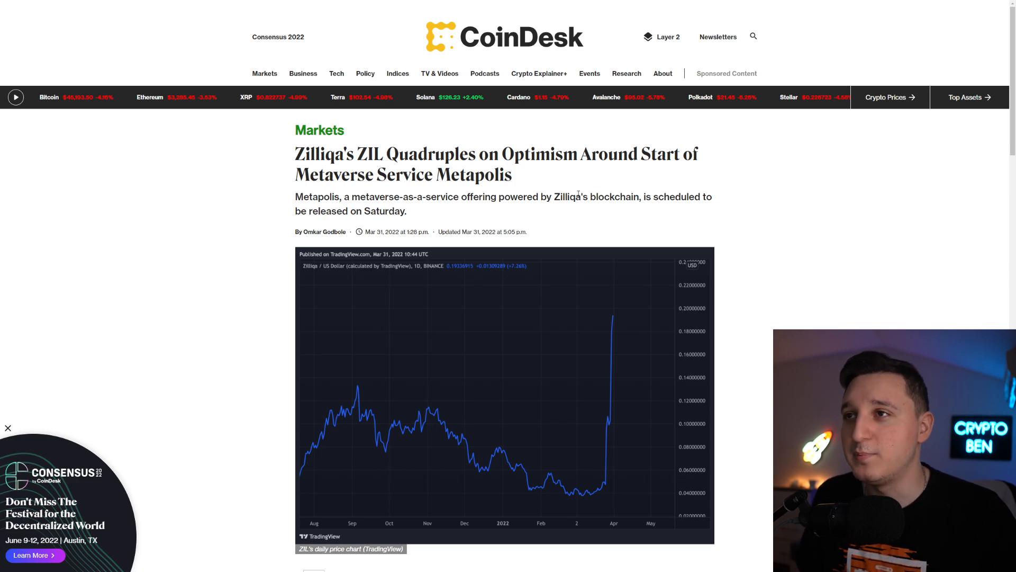
{"action": "scroll", "scroll_direction": "down", "scroll_amount": 3}
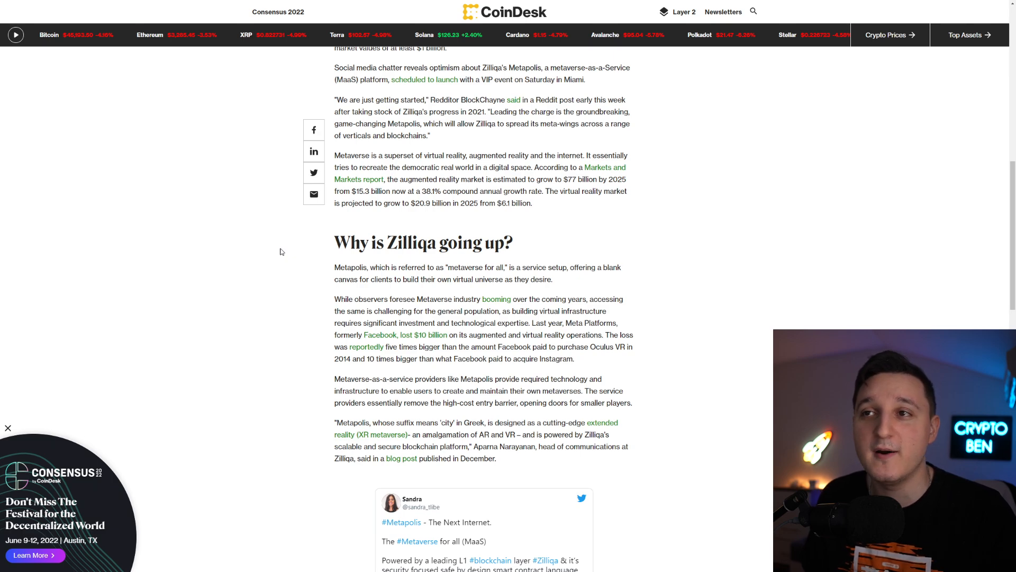
{"action": "scroll", "scroll_direction": "down", "scroll_amount": 3}
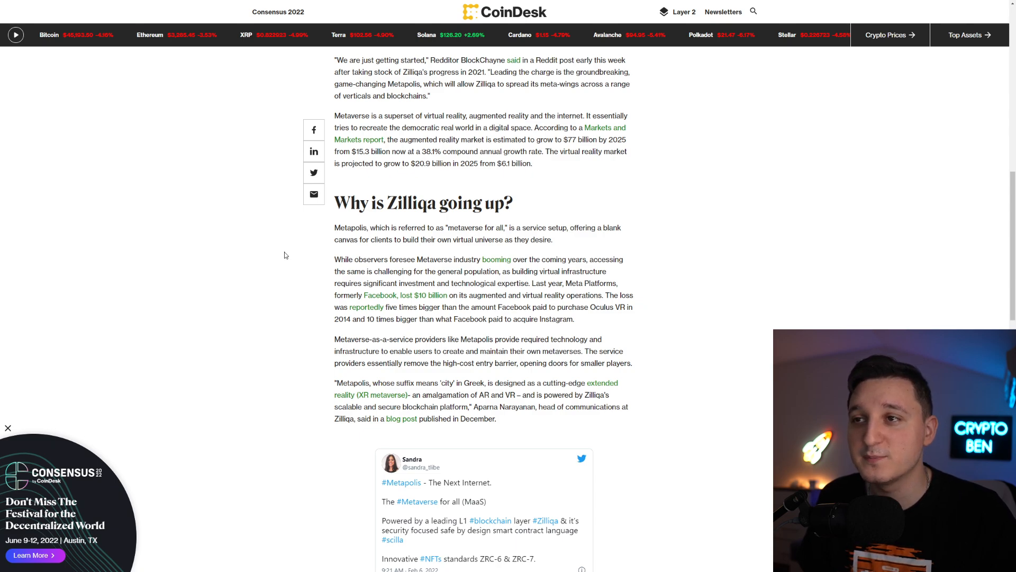
{"action": "scroll", "scroll_direction": "down", "scroll_amount": 3}
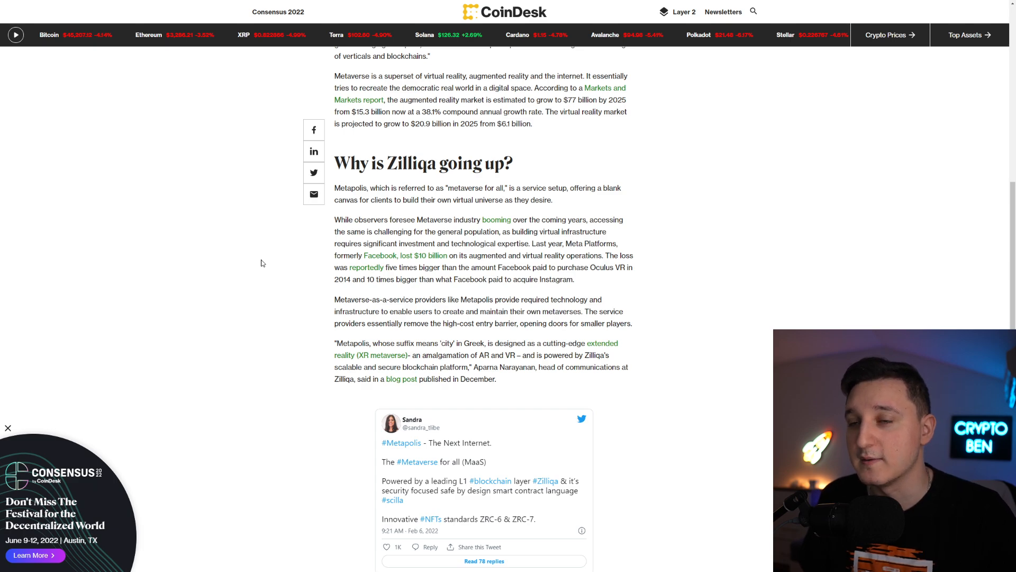
{"action": "scroll", "scroll_direction": "down", "scroll_amount": 3}
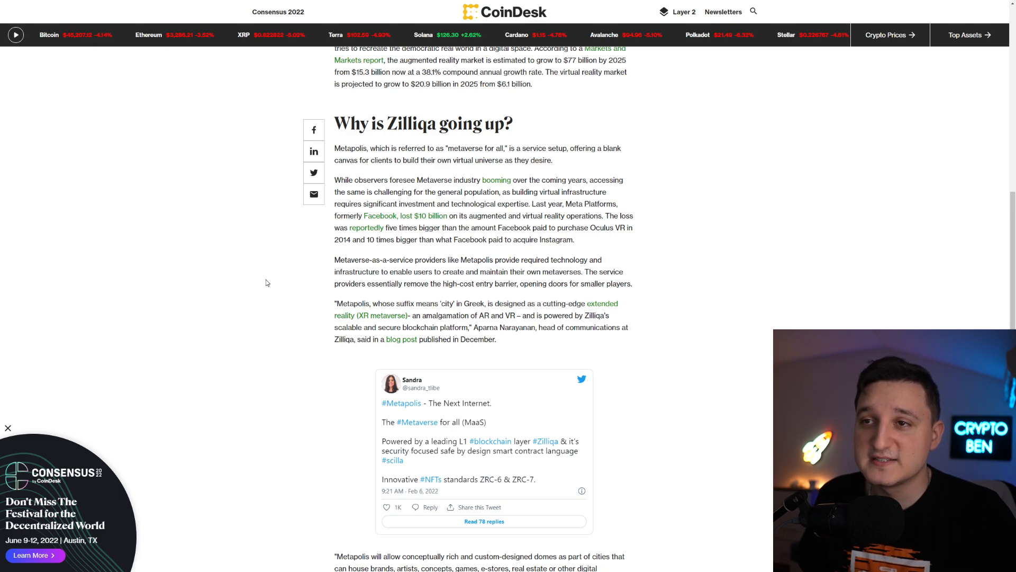
{"action": "scroll", "scroll_direction": "down", "scroll_amount": 3}
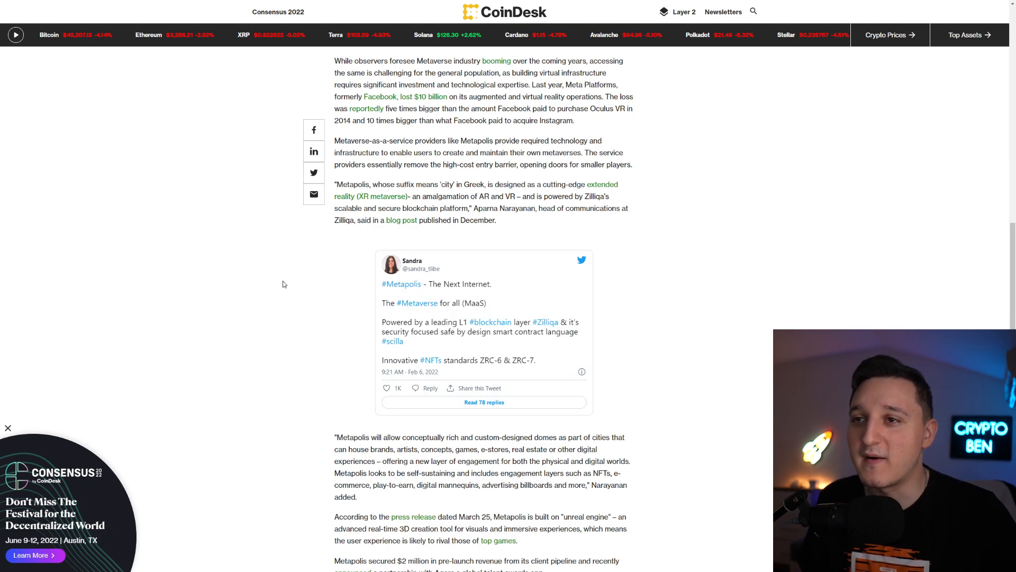
{"action": "mouse_move", "coordinate": [310, 287]}
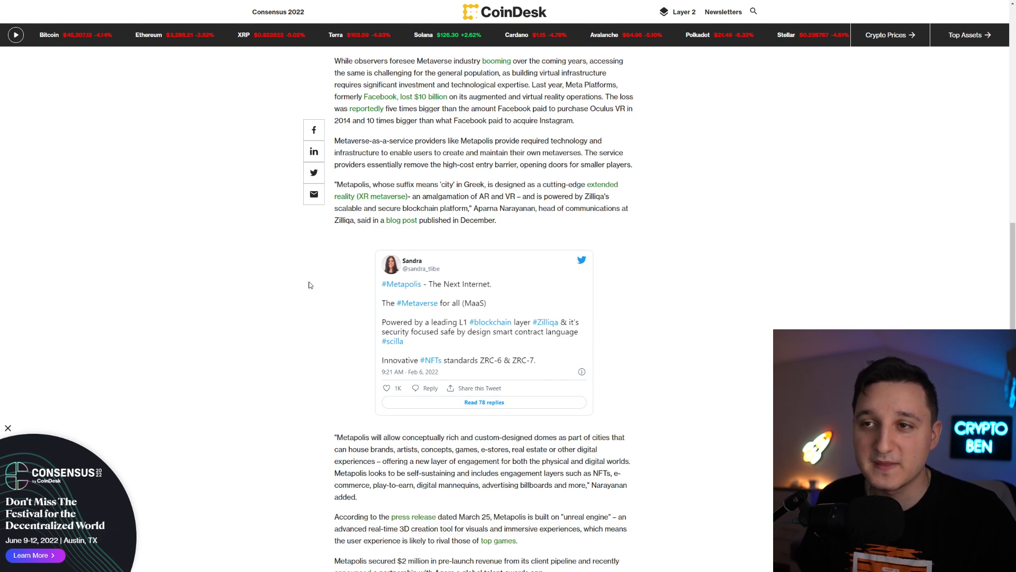
{"action": "mouse_move", "coordinate": [311, 290]}
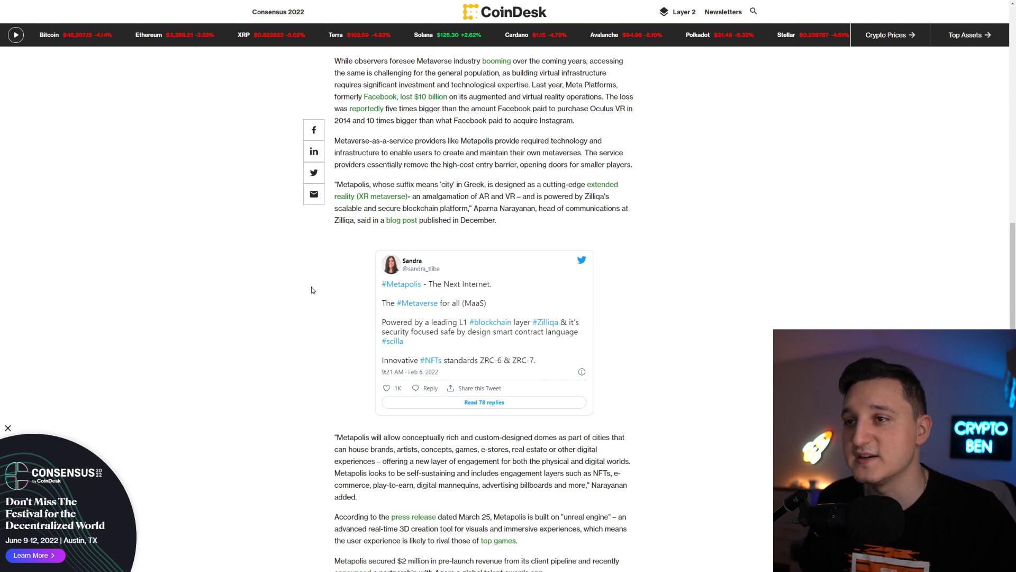
{"action": "scroll", "scroll_direction": "down", "scroll_amount": 3}
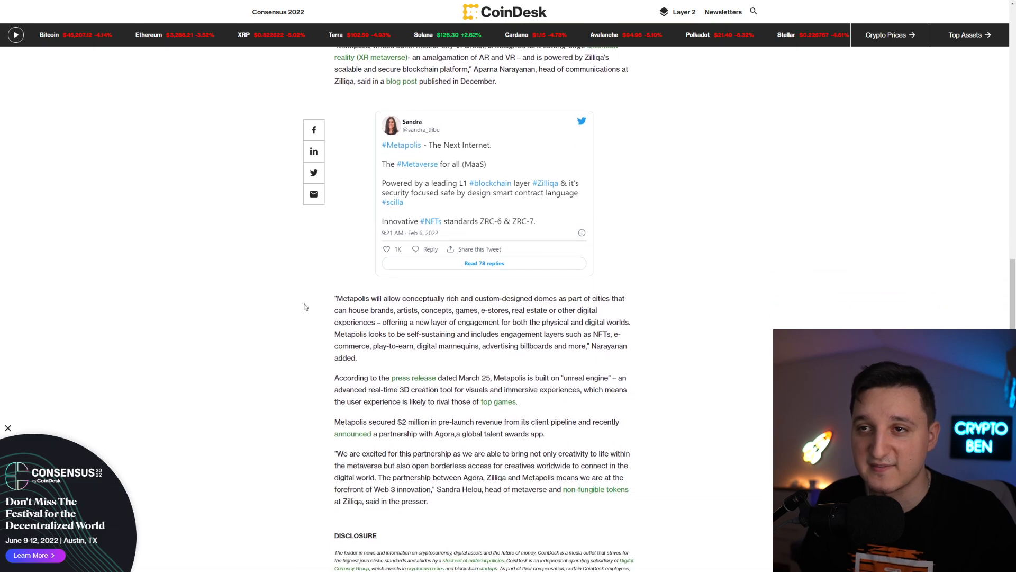
{"action": "scroll", "scroll_direction": "down", "scroll_amount": 3}
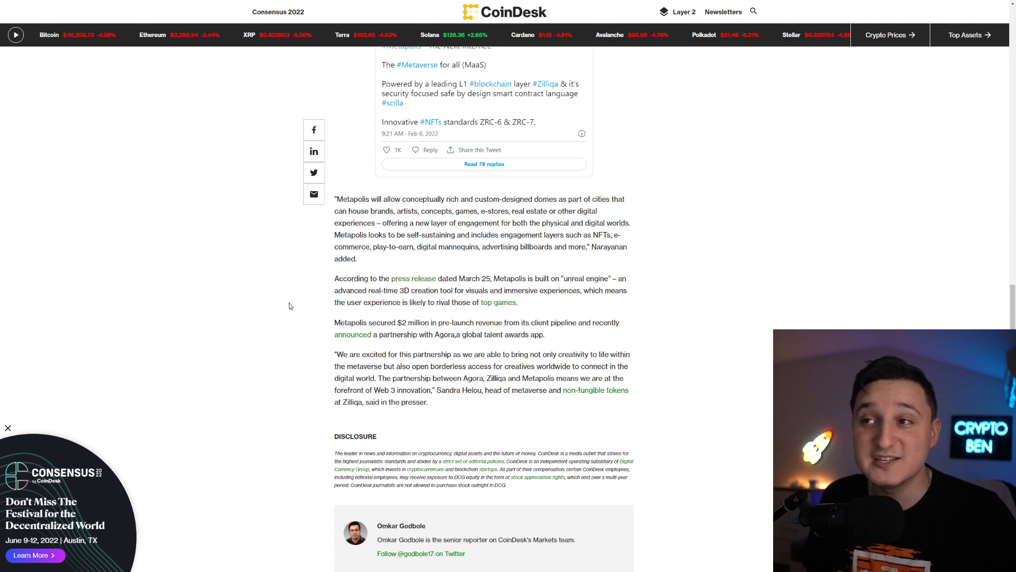
{"action": "mouse_move", "coordinate": [329, 293]}
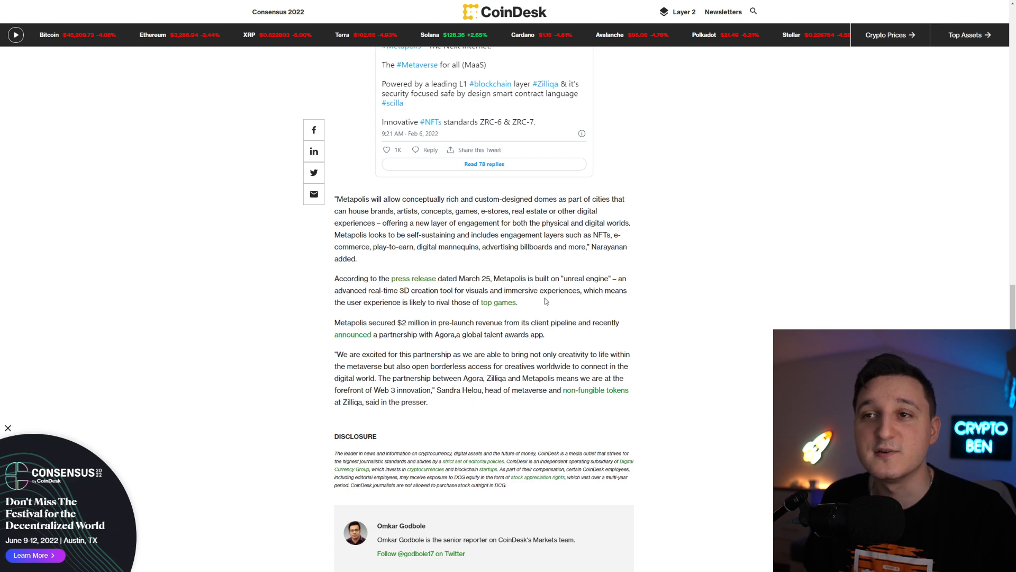
{"action": "mouse_move", "coordinate": [640, 316]}
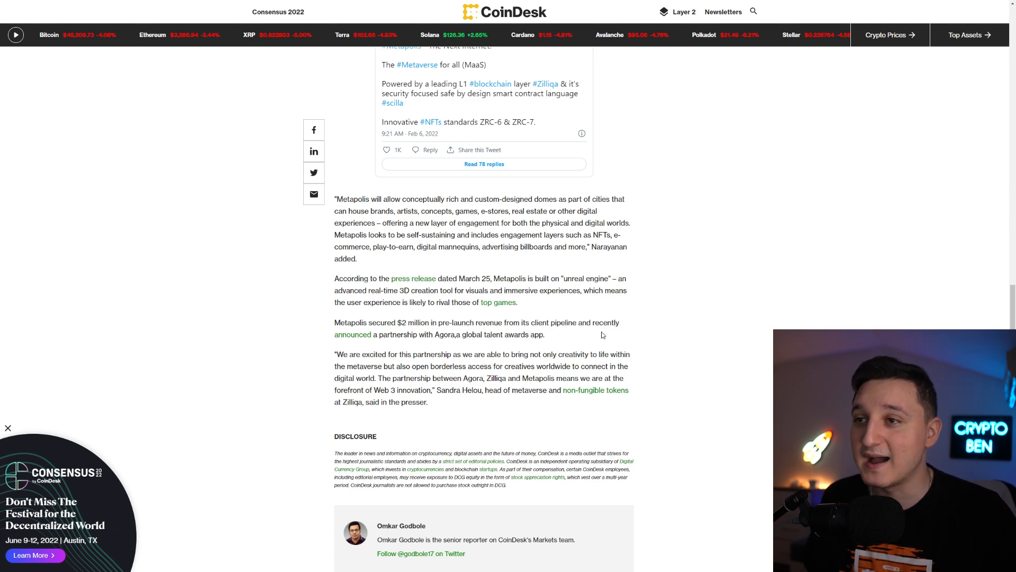
Scroll through the CoinDesk ZIL article and switch to Zilliqa's Twitter profile tab.
{"action": "scroll", "scroll_direction": "up", "scroll_amount": 3}
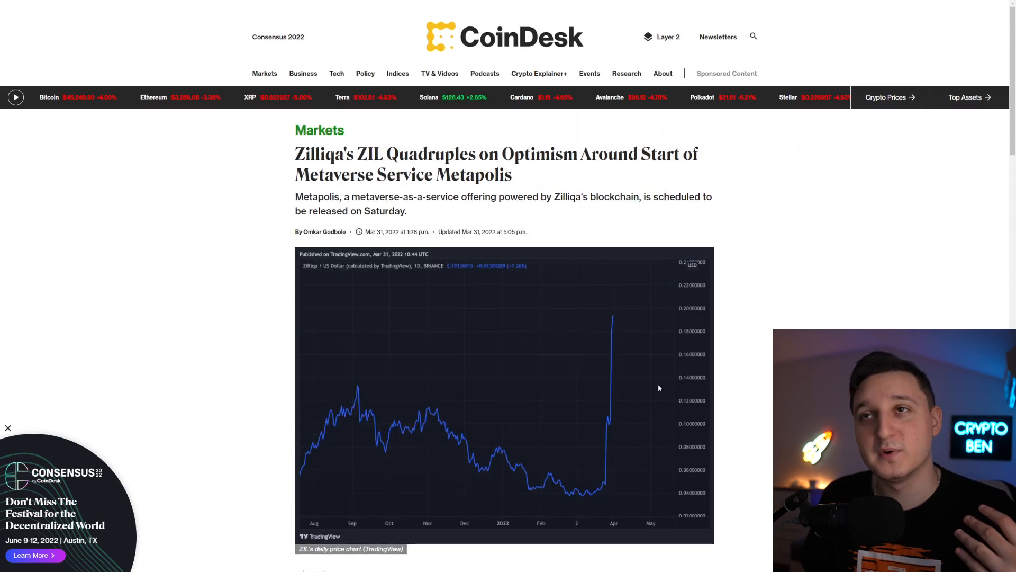
{"action": "scroll", "scroll_direction": "down", "scroll_amount": 3}
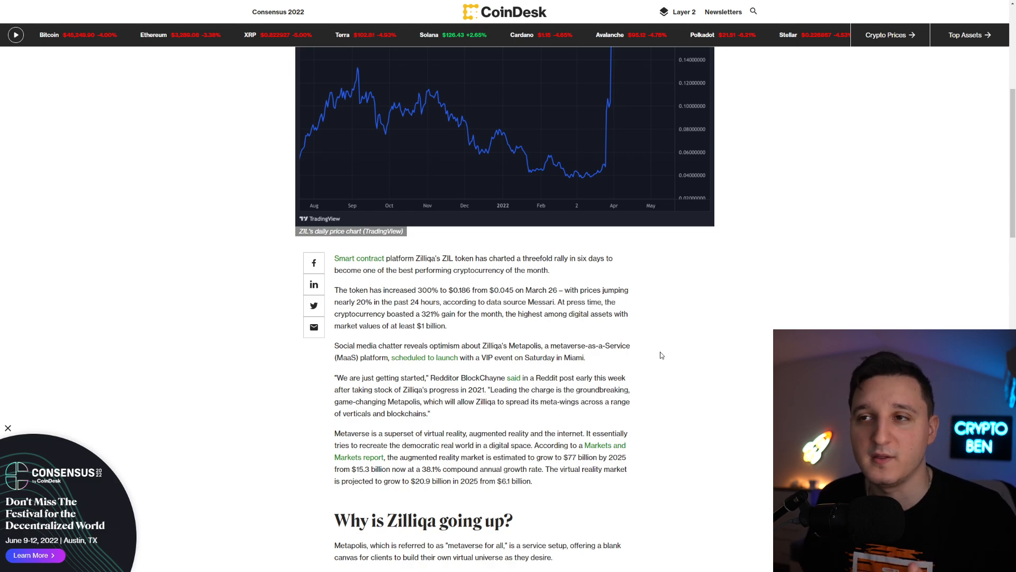
{"action": "scroll", "scroll_direction": "down", "scroll_amount": 3}
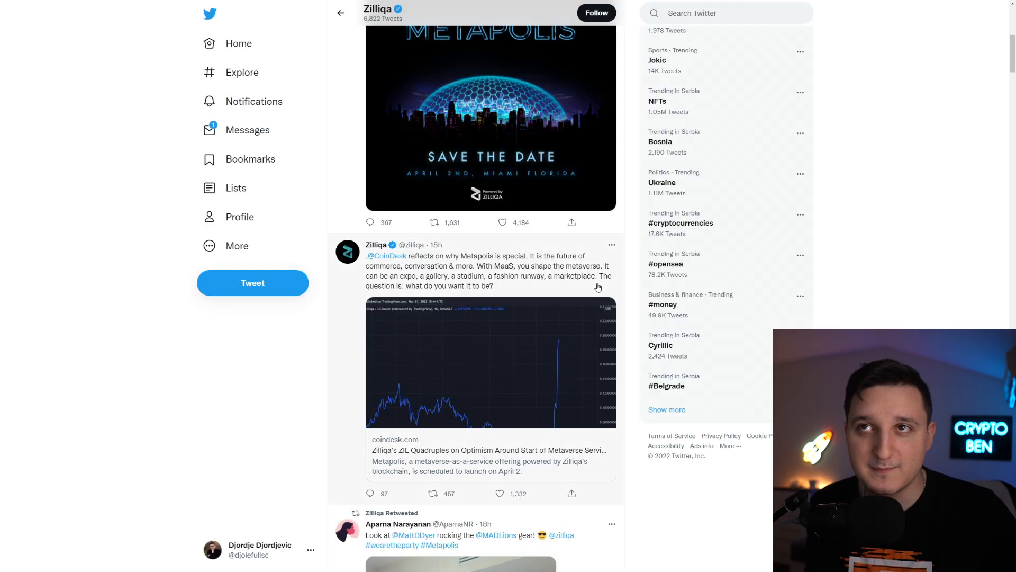
{"action": "left_click", "coordinate": [395, 439]}
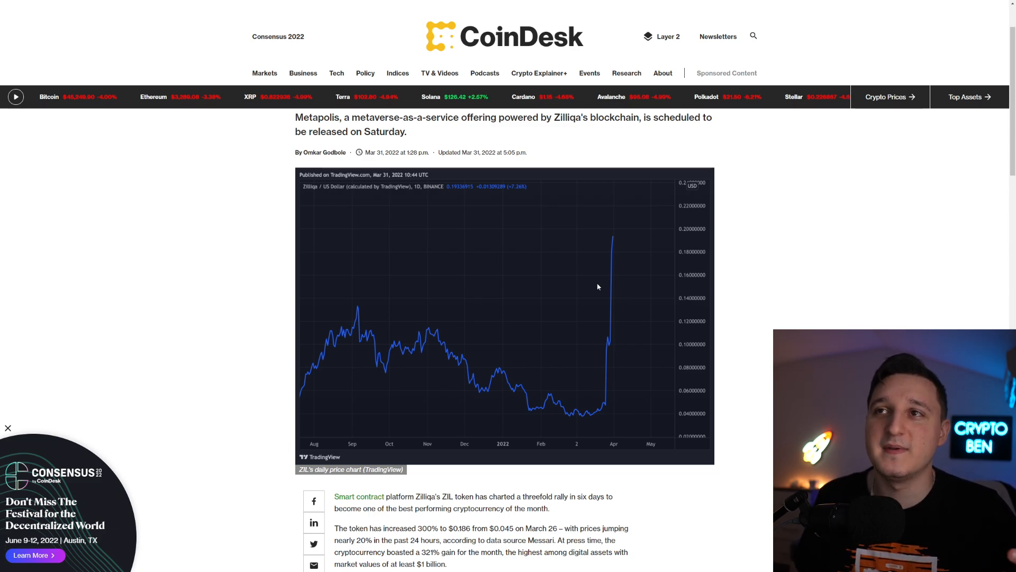
{"action": "mouse_move", "coordinate": [590, 285]}
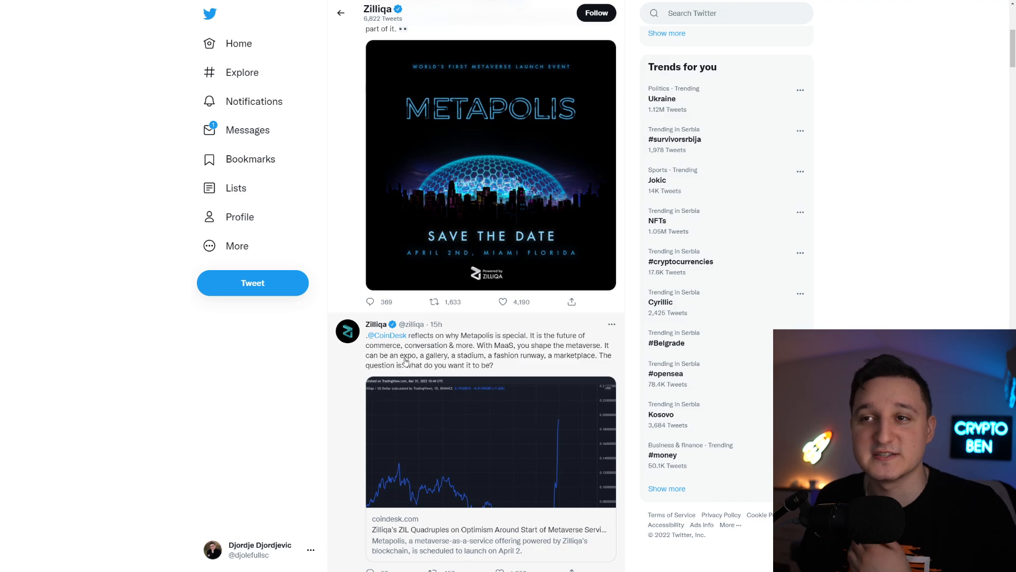
{"action": "scroll", "scroll_direction": "down", "scroll_amount": 3}
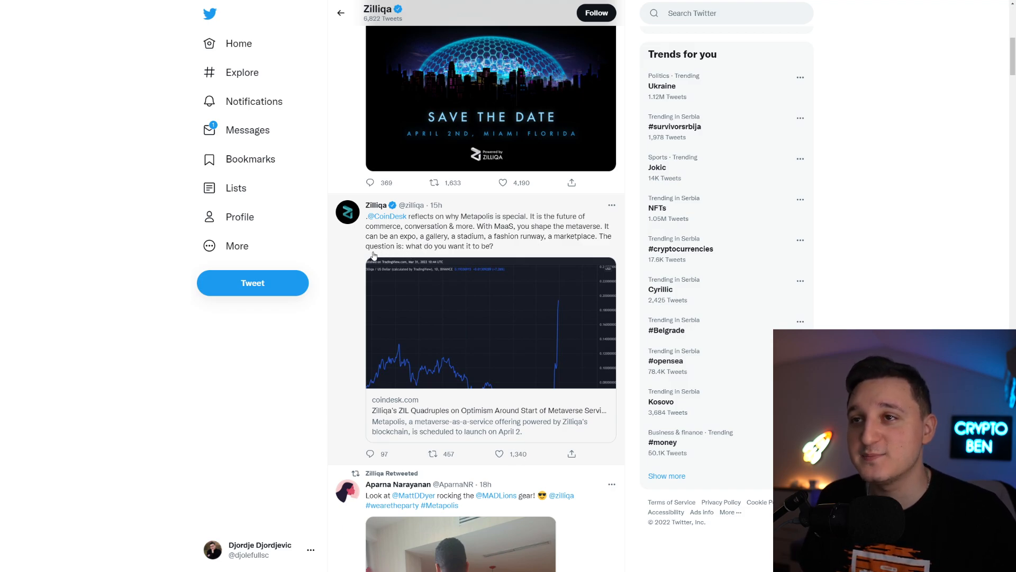
{"action": "mouse_move", "coordinate": [355, 265]}
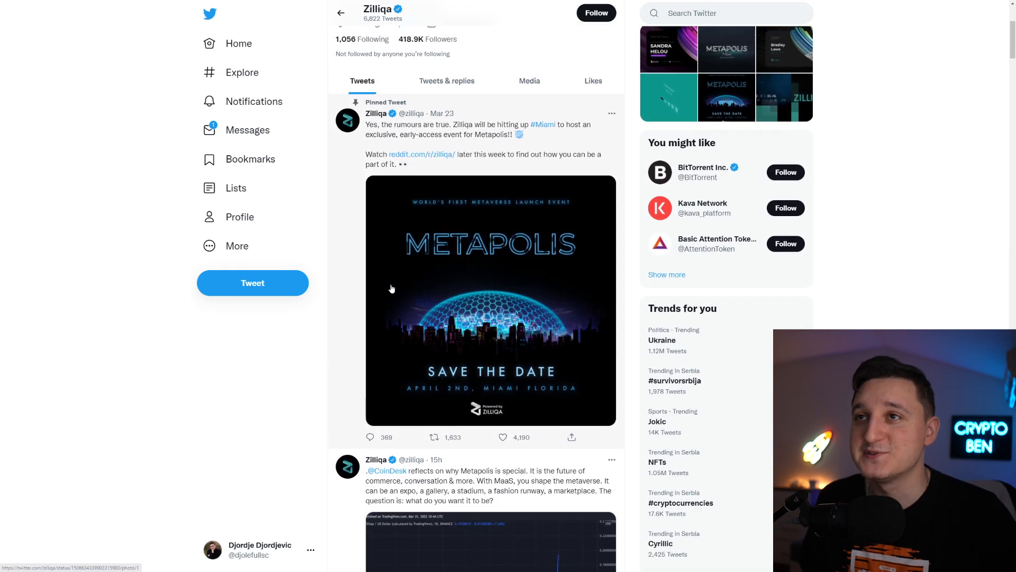
{"action": "scroll", "scroll_direction": "down", "scroll_amount": 3}
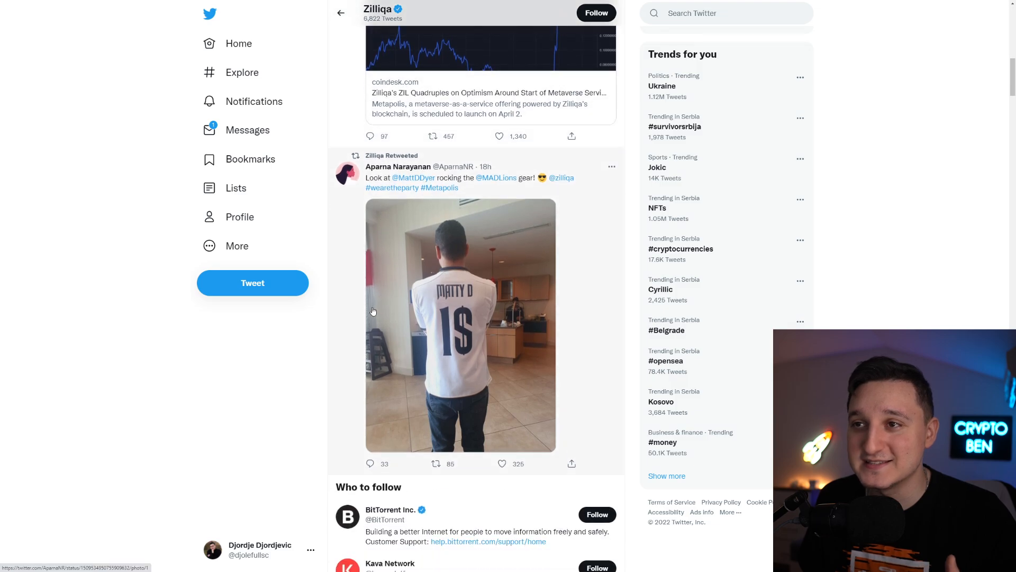
{"action": "scroll", "scroll_direction": "down", "scroll_amount": 3}
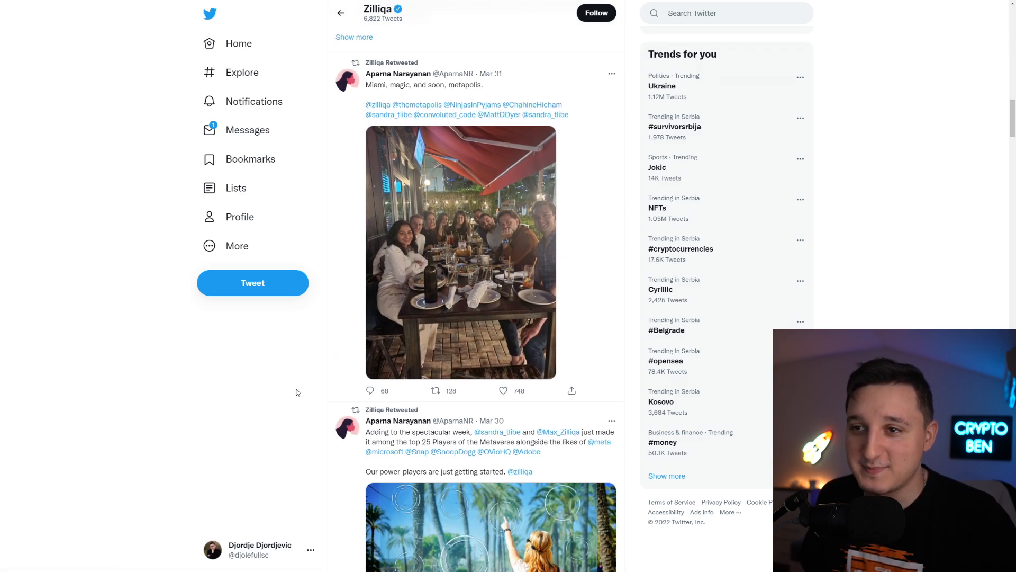
{"action": "scroll", "scroll_direction": "down", "scroll_amount": 3}
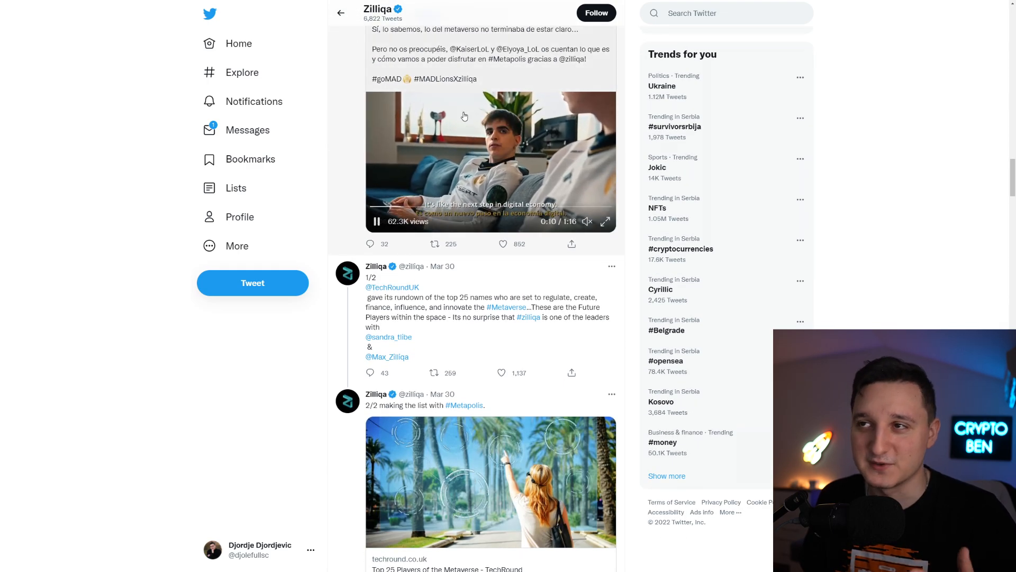
{"action": "scroll", "scroll_direction": "down", "scroll_amount": 3}
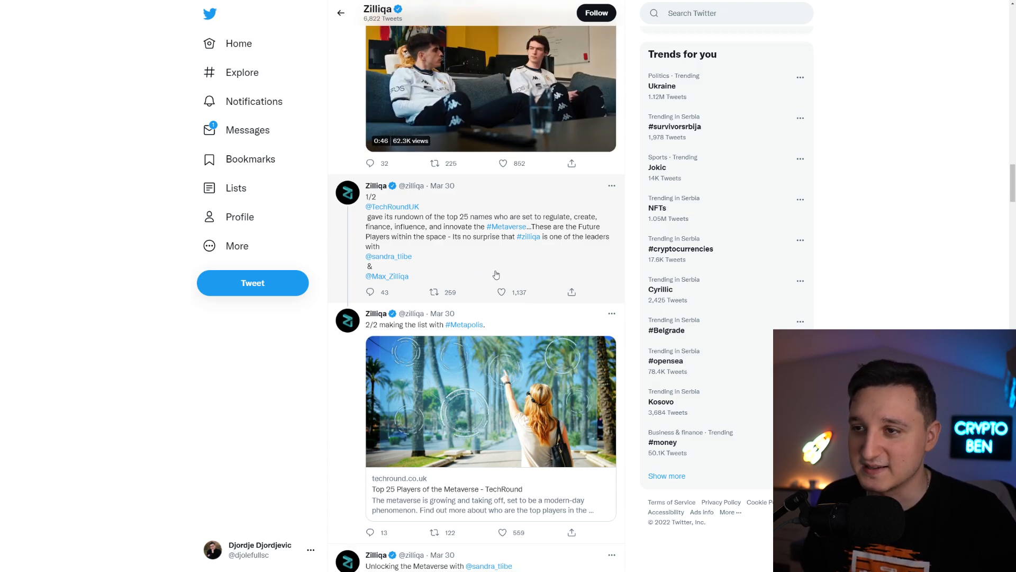
{"action": "scroll", "scroll_direction": "down", "scroll_amount": 3}
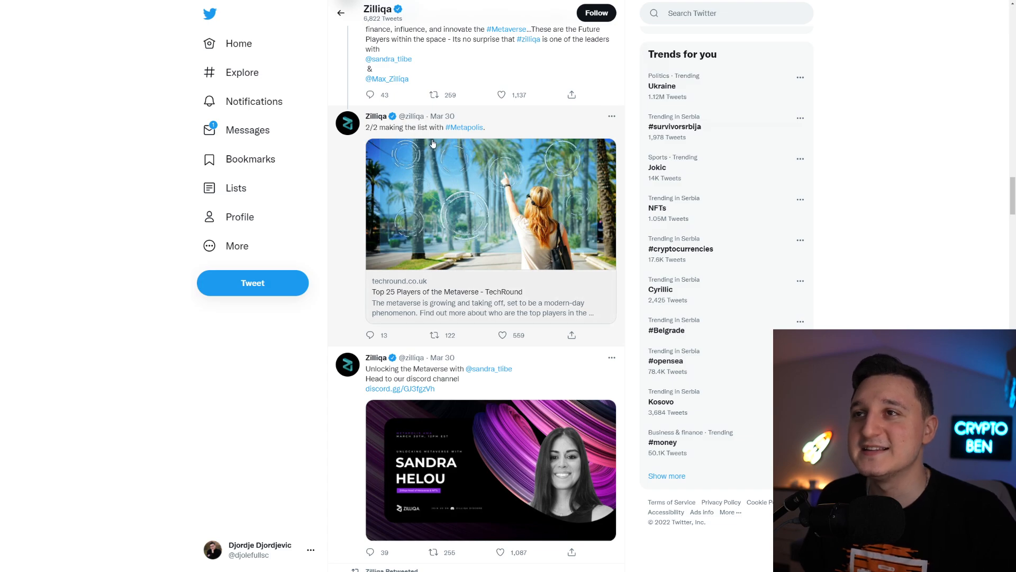
{"action": "mouse_move", "coordinate": [451, 305]}
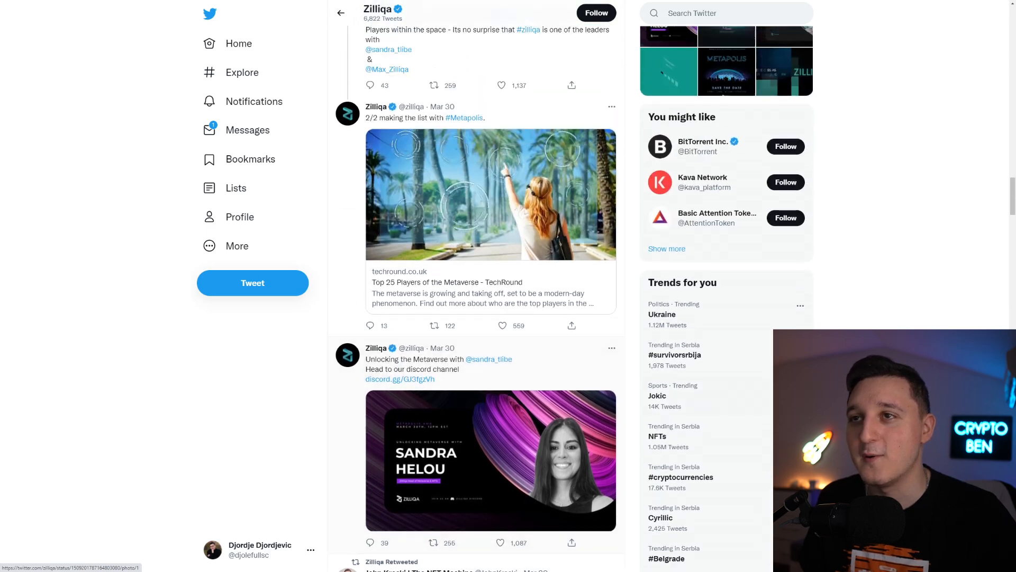
{"action": "scroll", "scroll_direction": "down", "scroll_amount": 3}
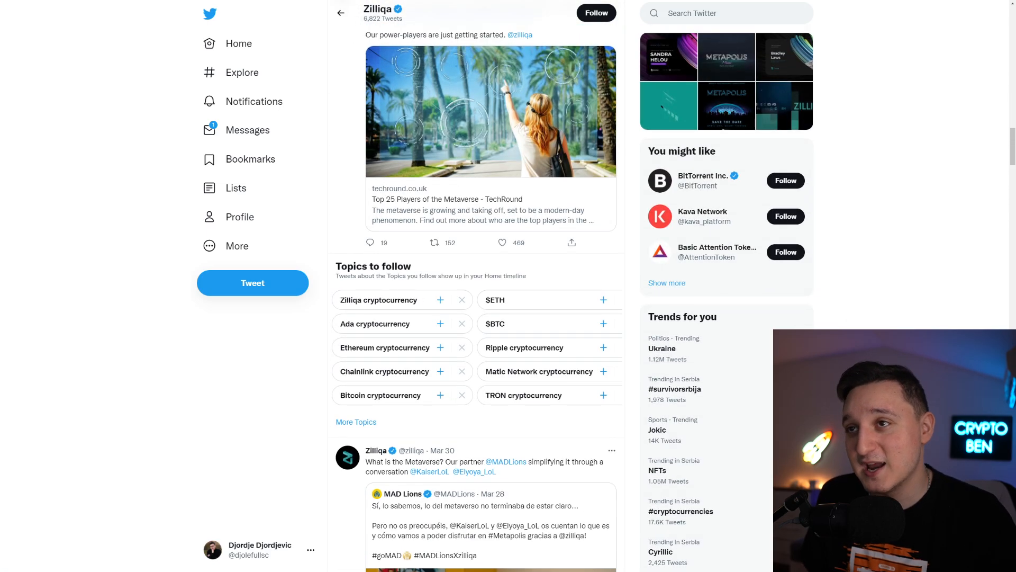
{"action": "scroll", "scroll_direction": "down", "scroll_amount": 3}
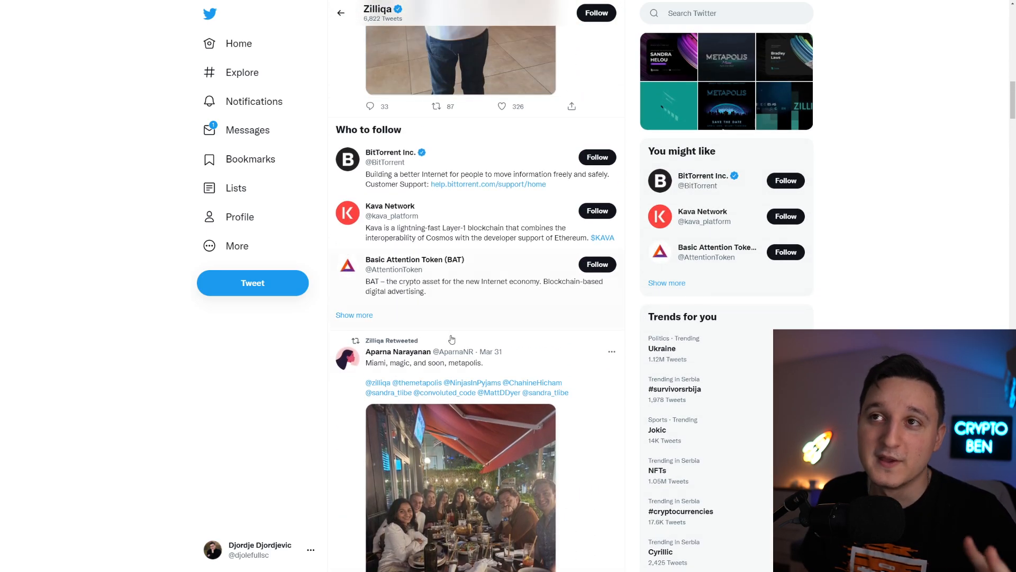